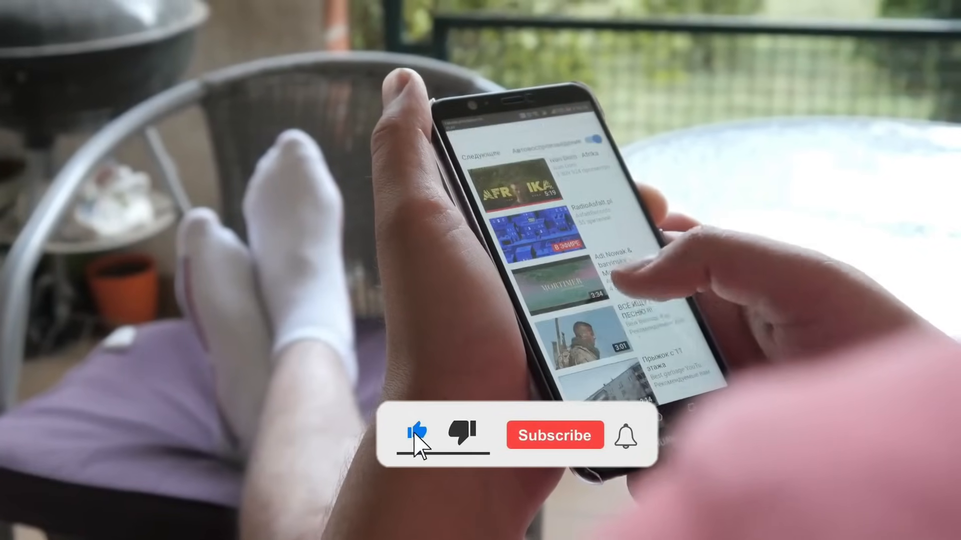
click(554, 436)
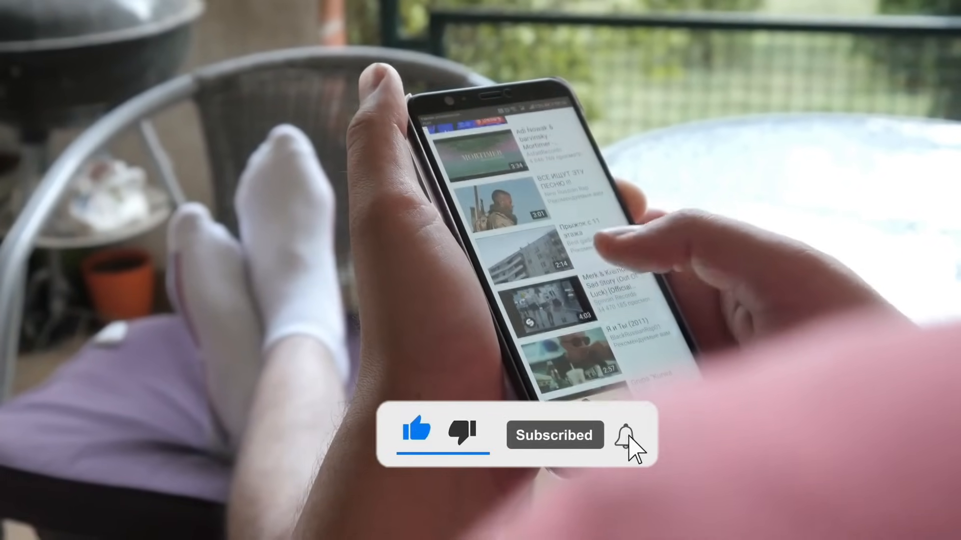